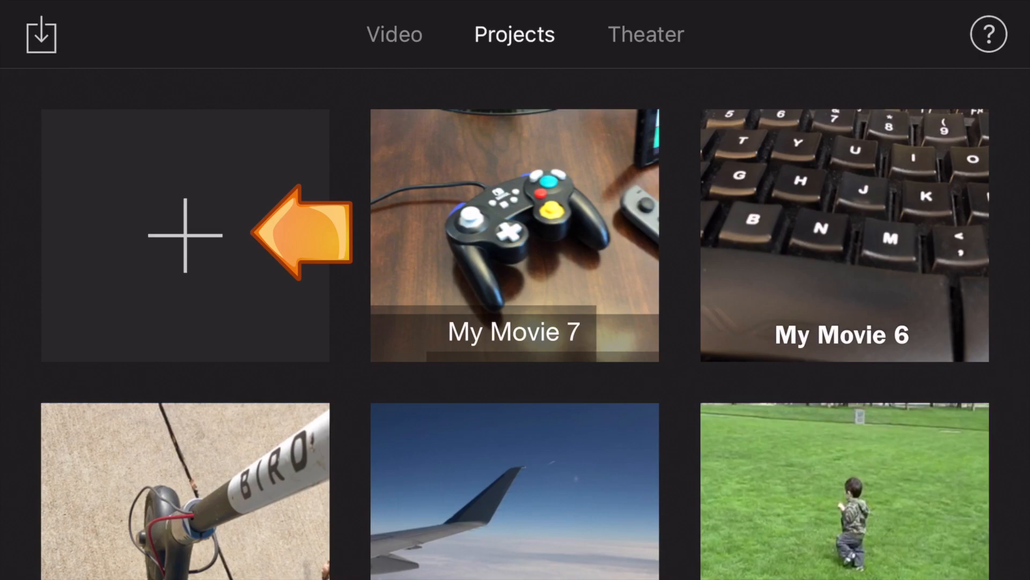
- Create a new Movie project from the 30-second controller clip in Moments
{"action": "left_click", "coordinate": [186, 235]}
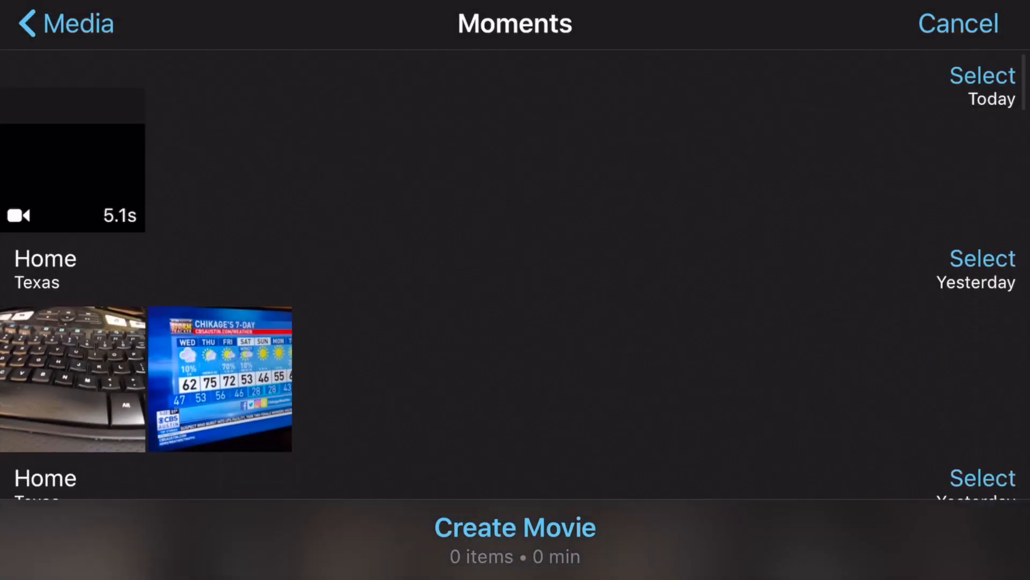
{"action": "scroll", "scroll_direction": "down", "scroll_amount": 3}
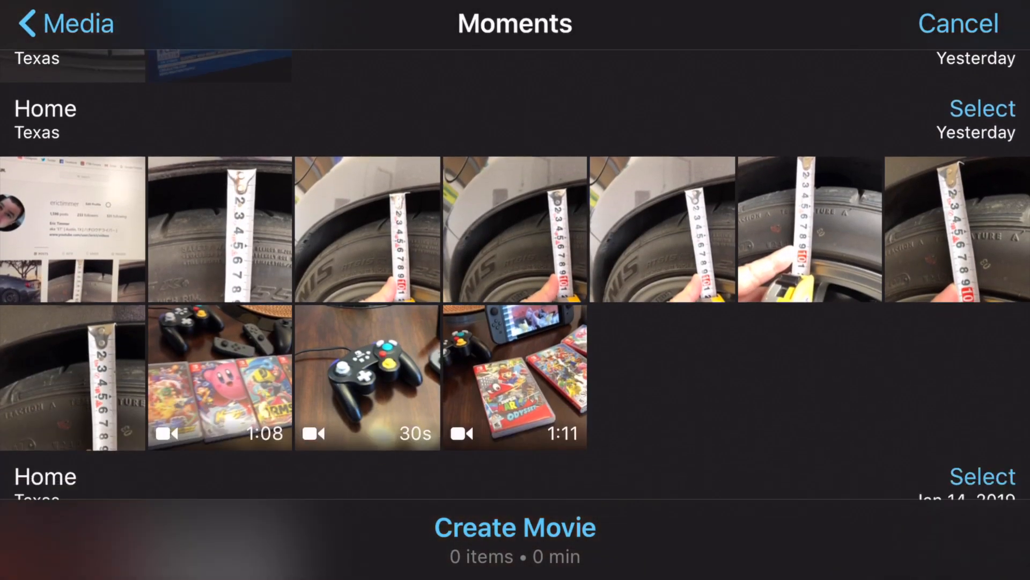
{"action": "left_click", "coordinate": [367, 378]}
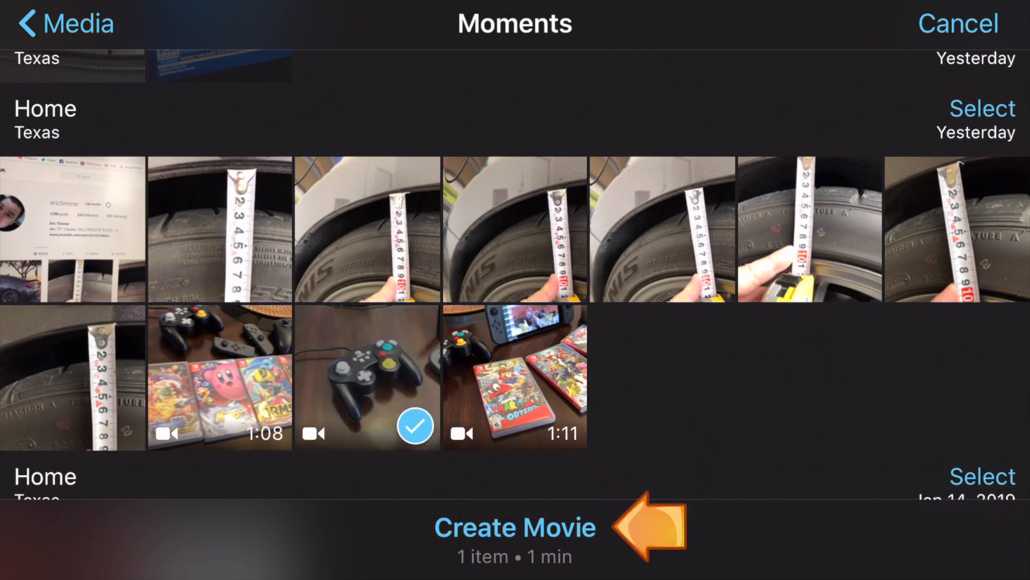
{"action": "left_click", "coordinate": [515, 526]}
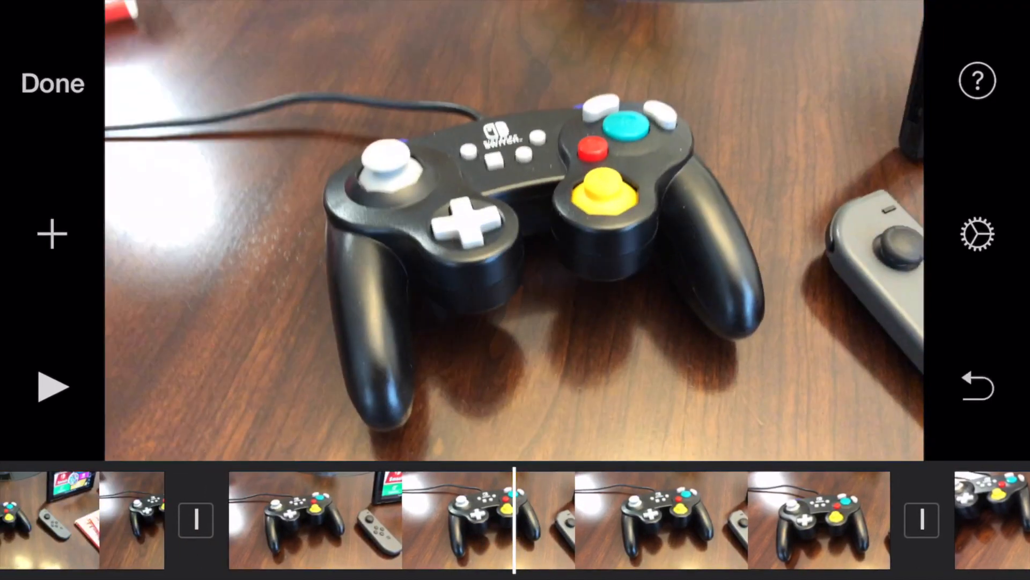
- Apply the B&W filter to the middle controller clip
{"action": "left_click", "coordinate": [514, 520]}
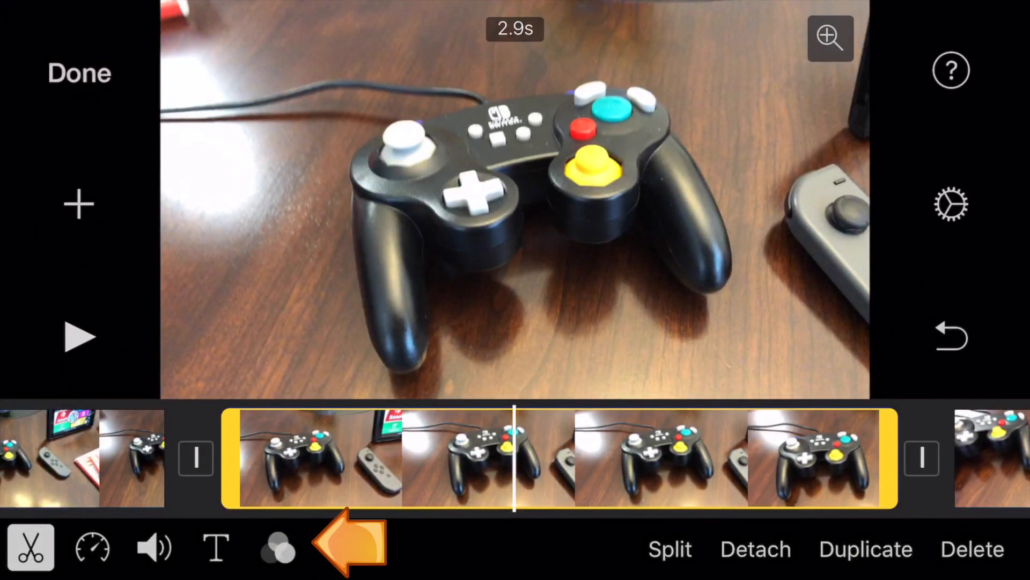
{"action": "left_click", "coordinate": [277, 547]}
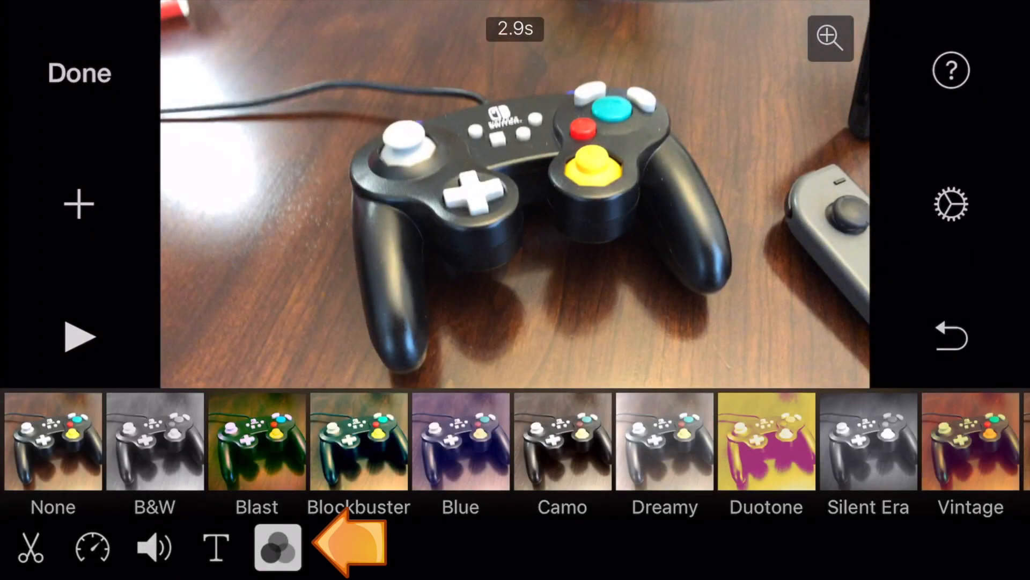
{"action": "left_click", "coordinate": [155, 441]}
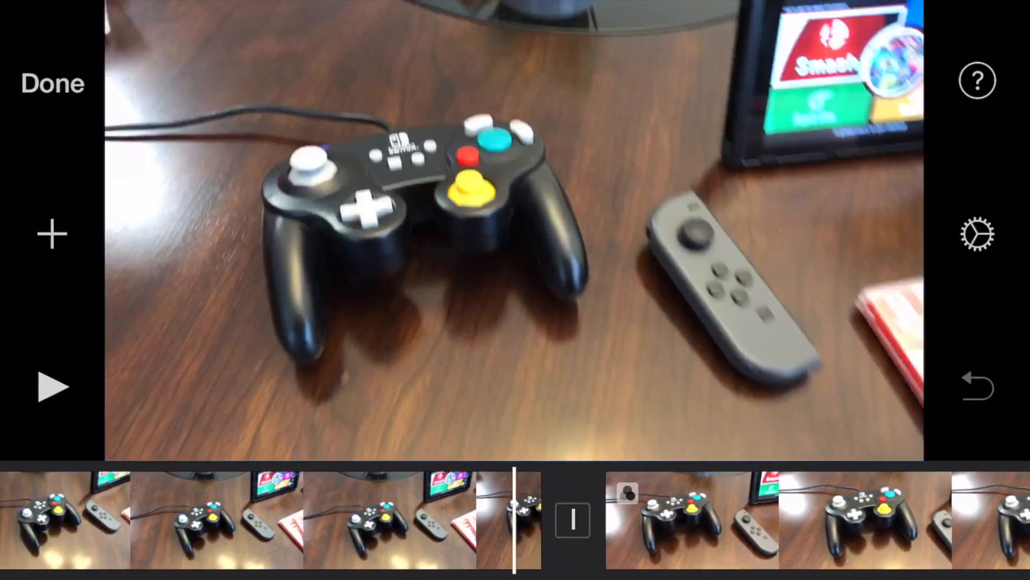
- Set the transition between the colour and B&W clips to Slide and preview playback
{"action": "left_click", "coordinate": [539, 520]}
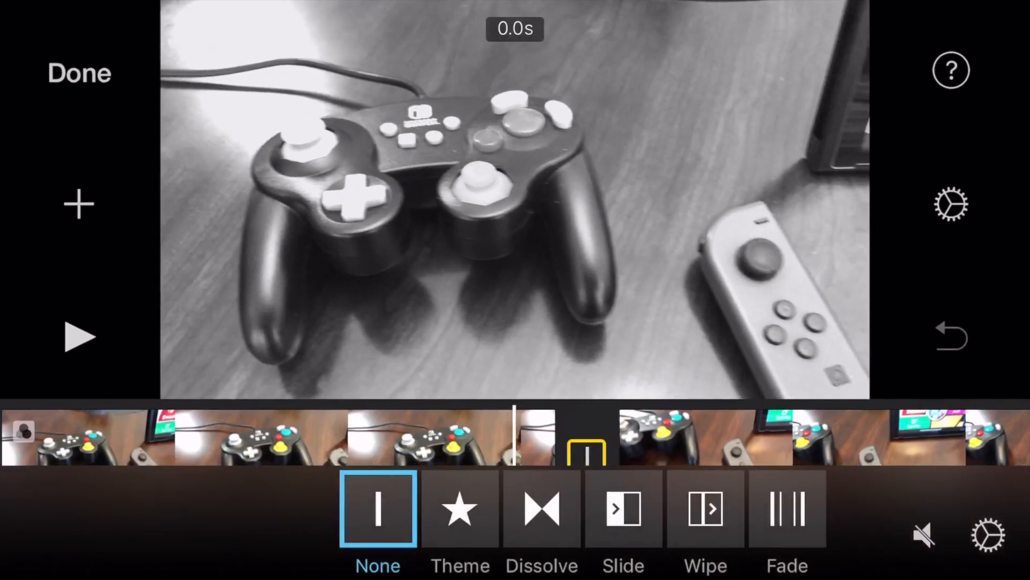
{"action": "left_click", "coordinate": [623, 508]}
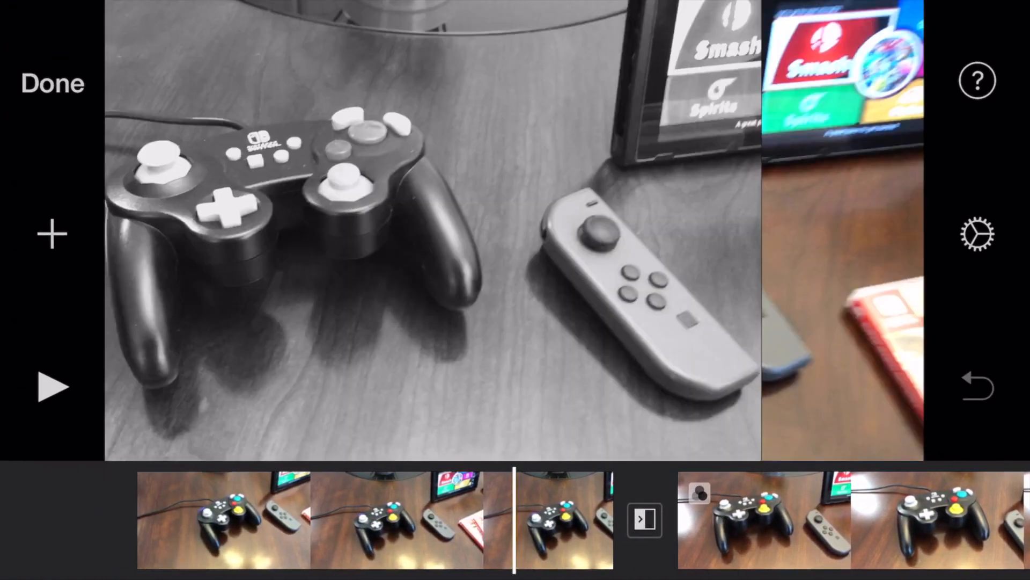
{"action": "left_click", "coordinate": [51, 387]}
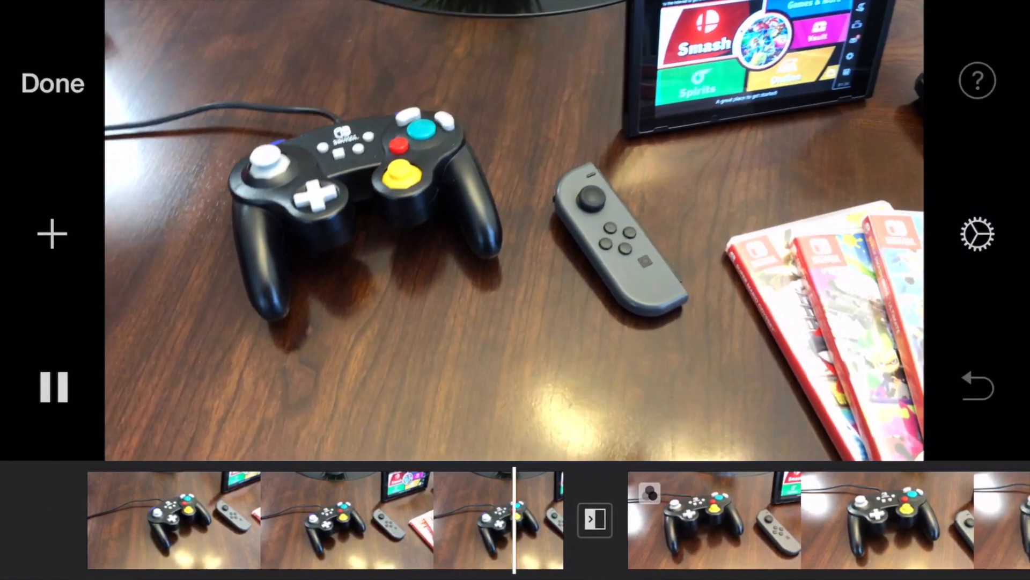